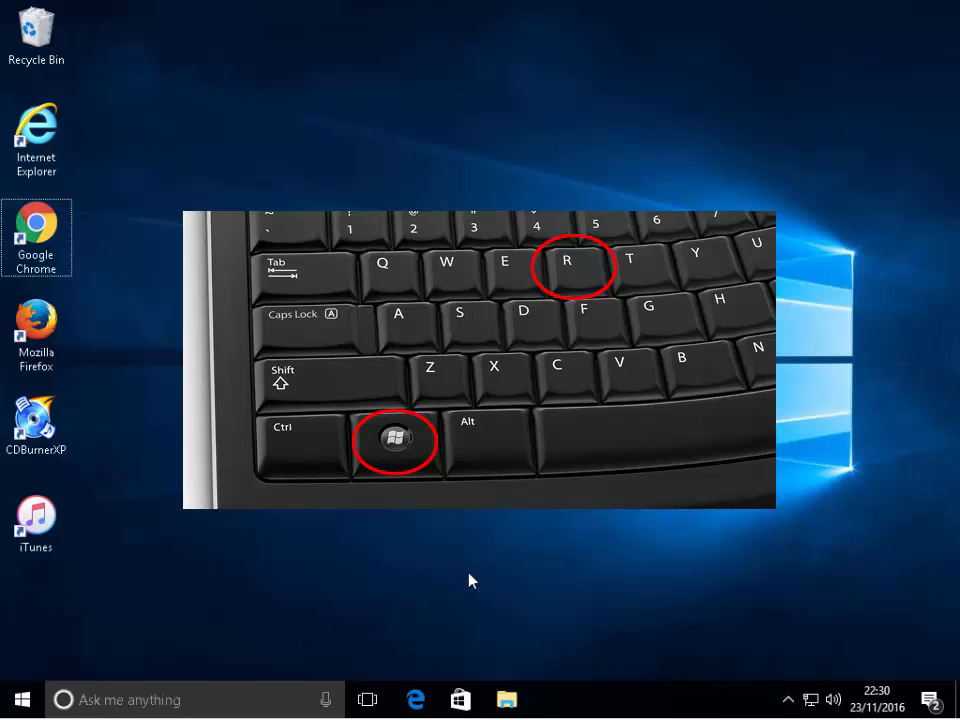
Bring up the Windows Run dialog with Win+R
{"action": "key", "text": "Win+r"}
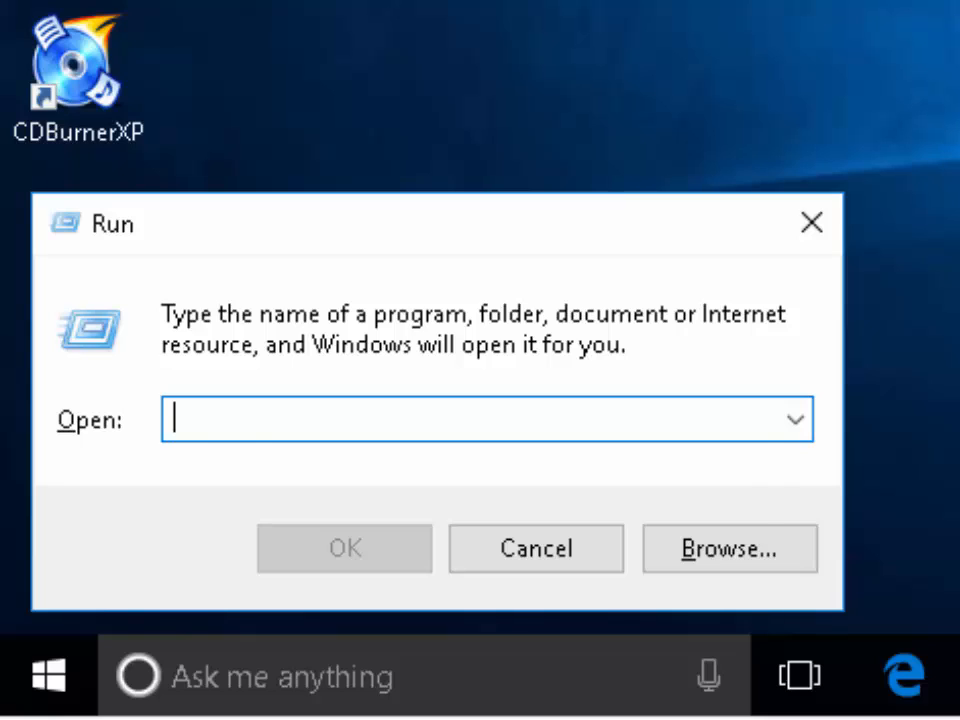
Run 'devmgmt.msc' to launch Device Manager
{"action": "type", "text": "d"}
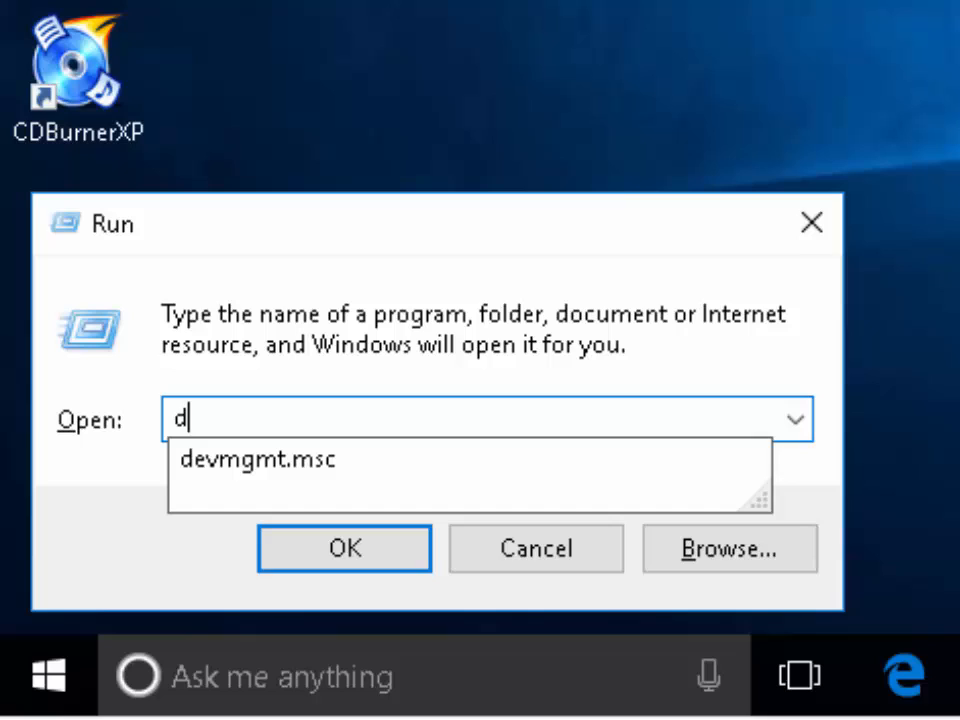
{"action": "type", "text": "ev"}
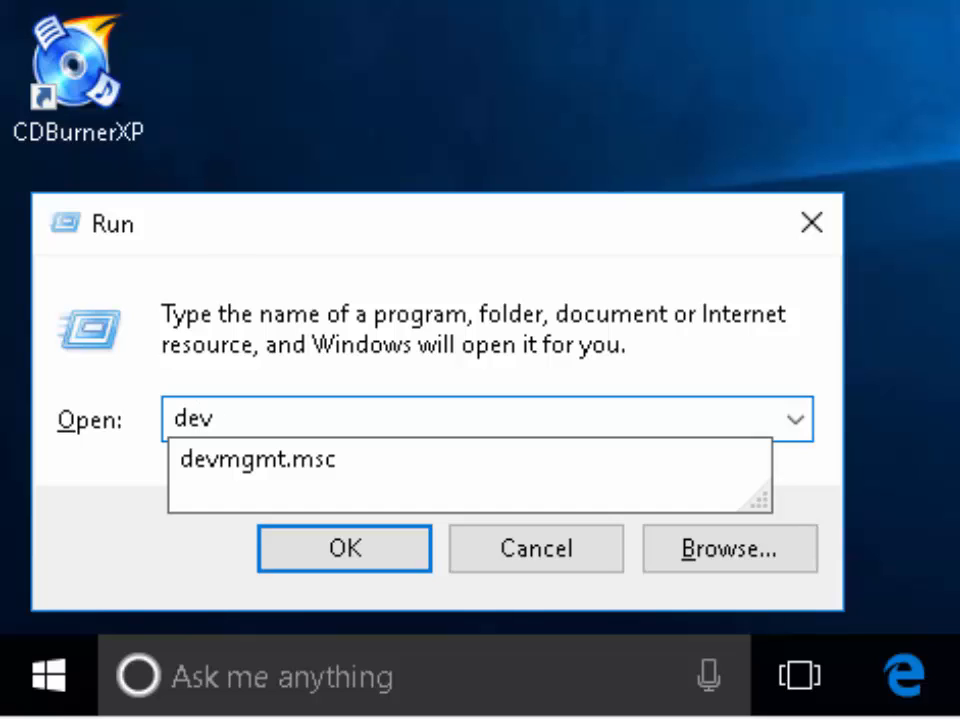
{"action": "type", "text": "mg"}
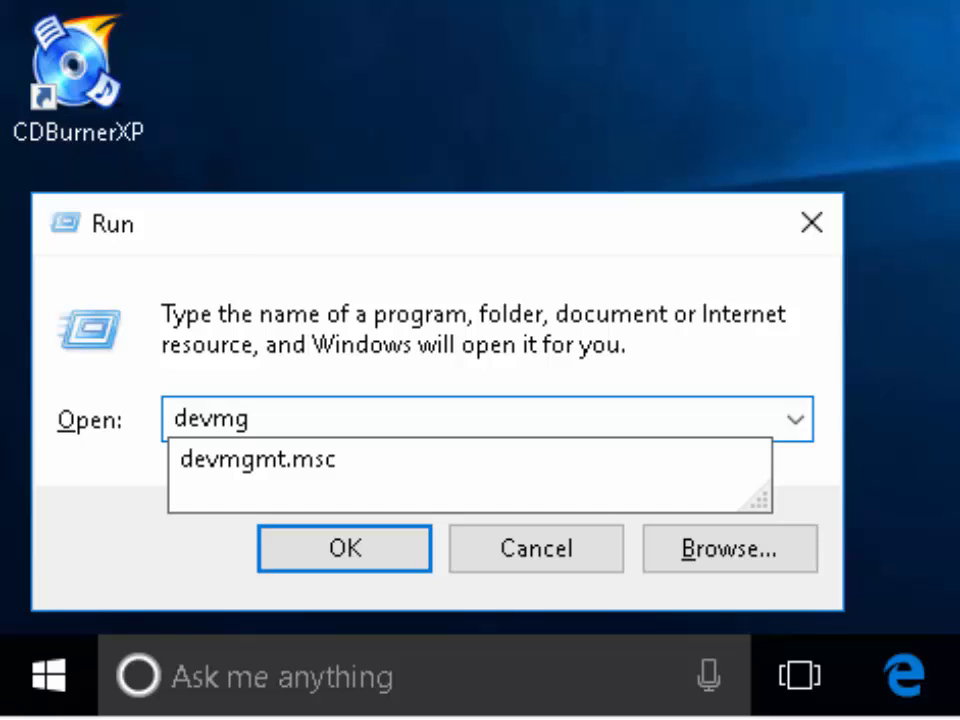
{"action": "type", "text": "m"}
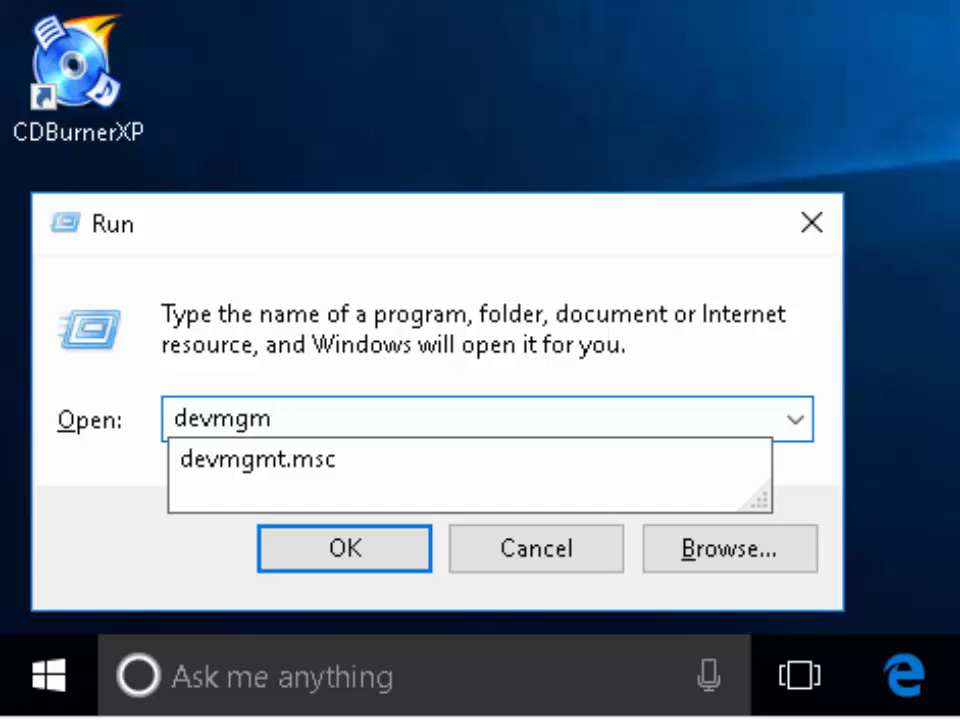
{"action": "type", "text": "t"}
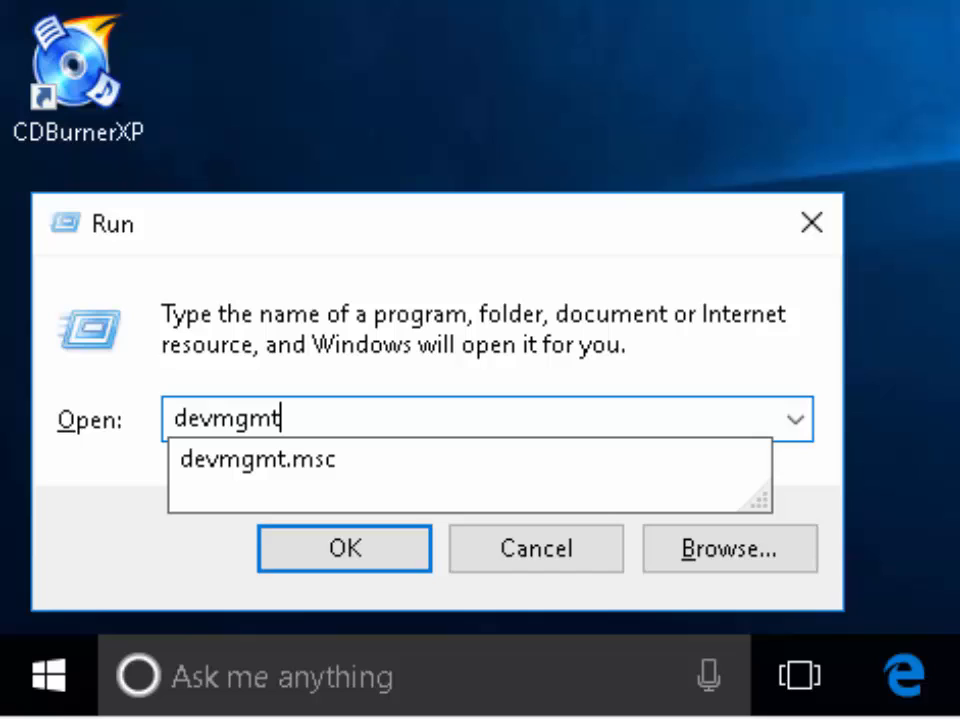
{"action": "type", "text": "."}
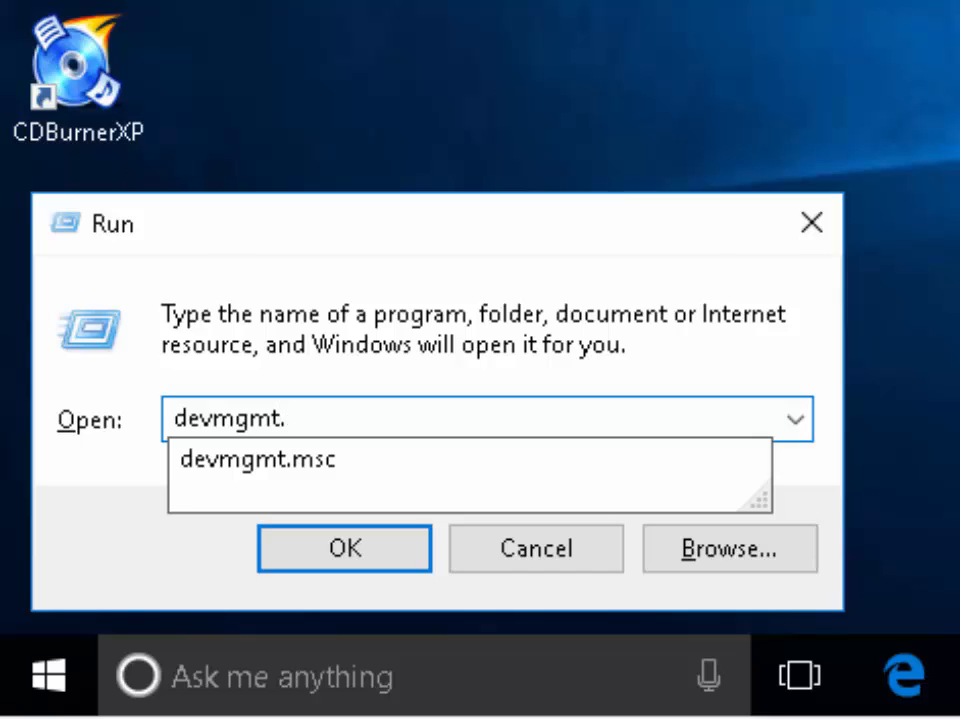
{"action": "type", "text": "msc"}
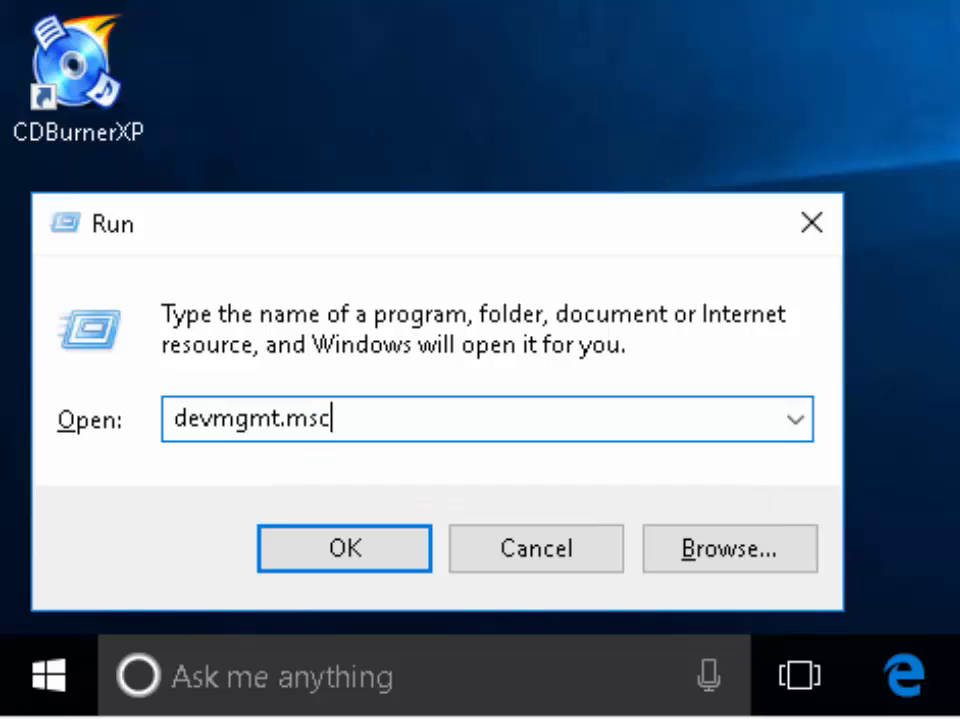
{"action": "left_click", "coordinate": [344, 548]}
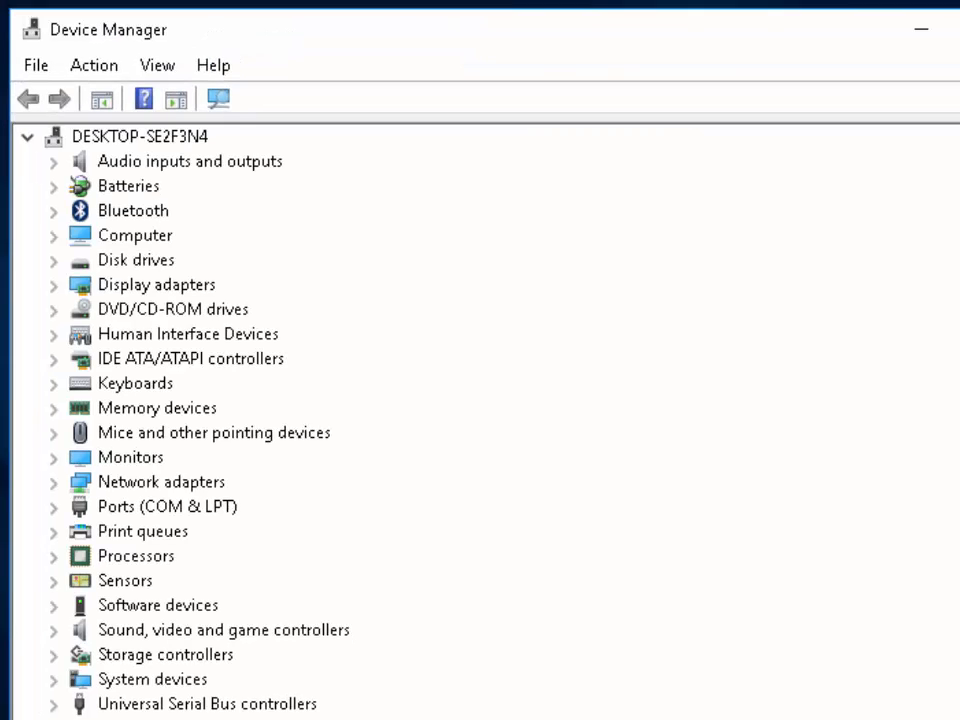
{"action": "mouse_move", "coordinate": [107, 334]}
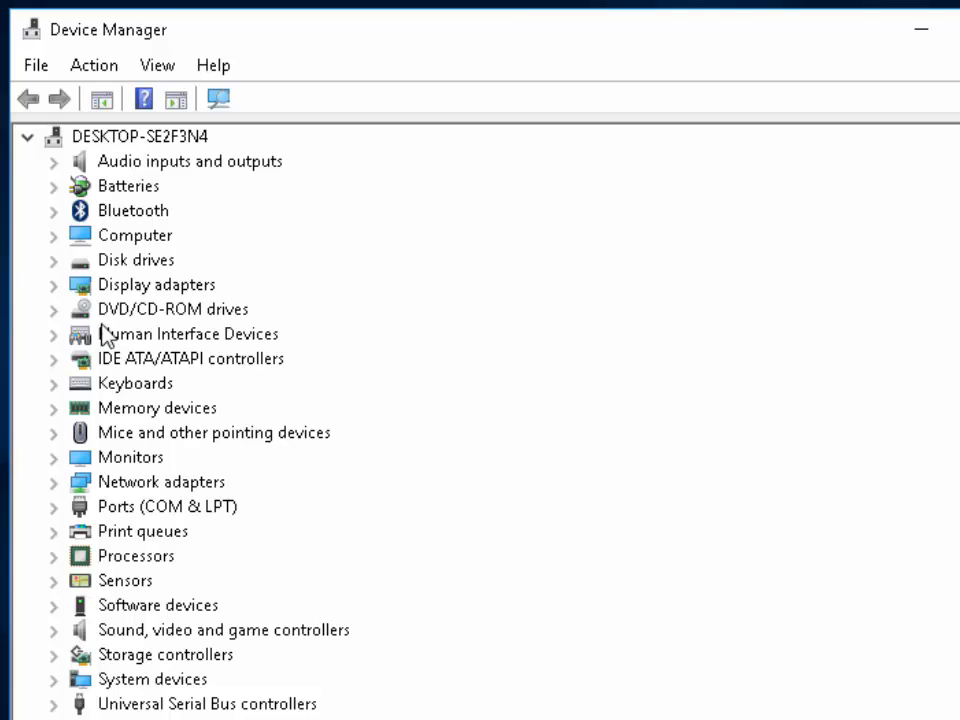
{"action": "mouse_move", "coordinate": [105, 322]}
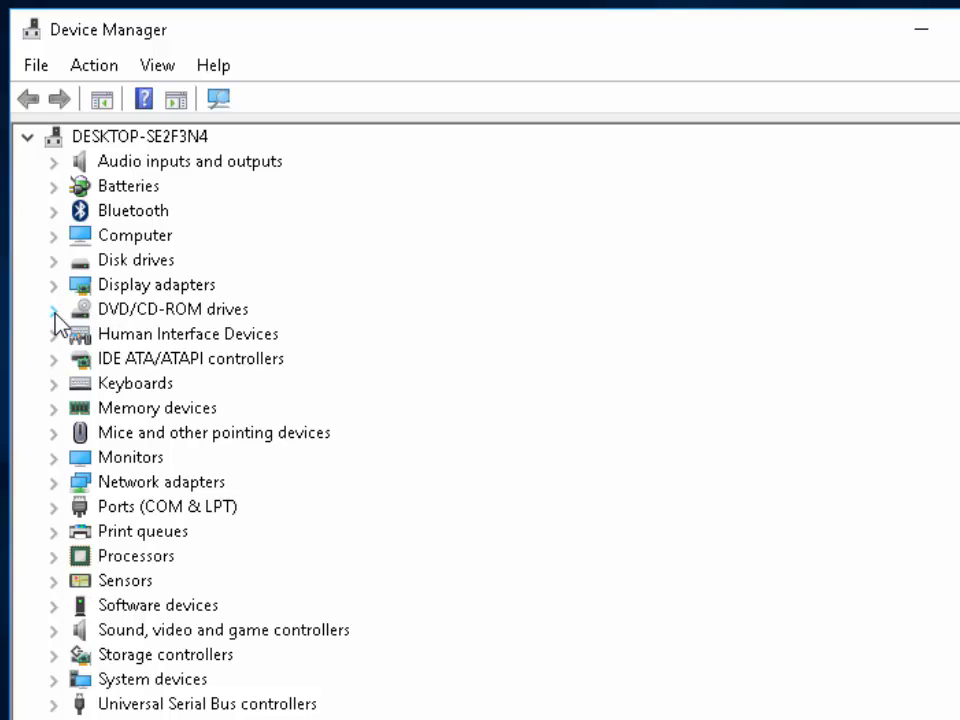
Expand DVD/CD-ROM drives and open the NECVMWar VMware SATA CD01 drive's properties
{"action": "left_click", "coordinate": [54, 308]}
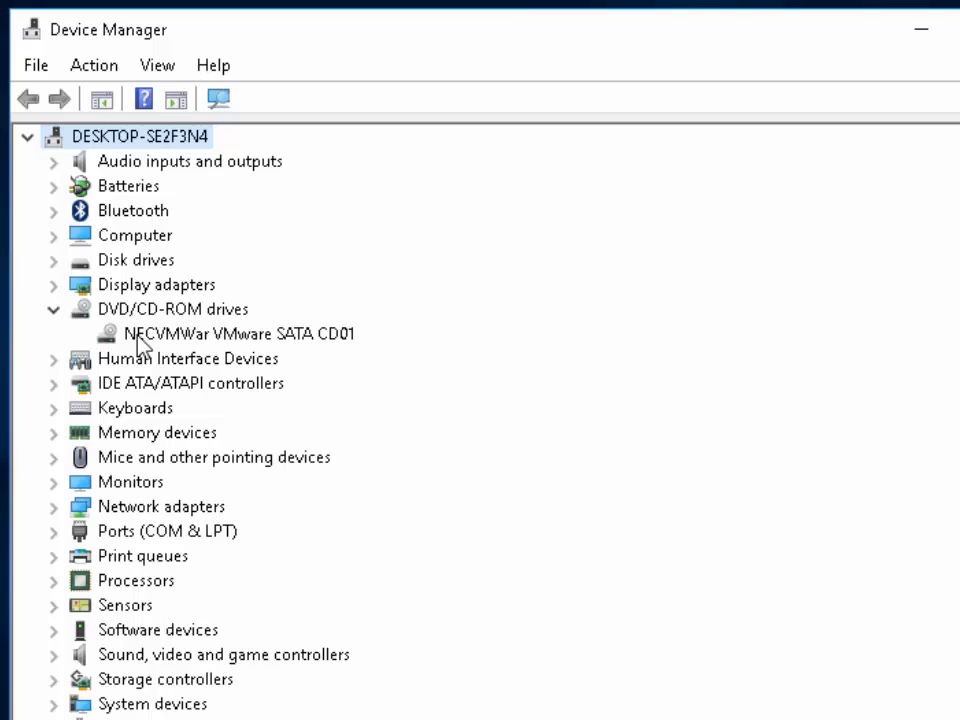
{"action": "mouse_move", "coordinate": [155, 347]}
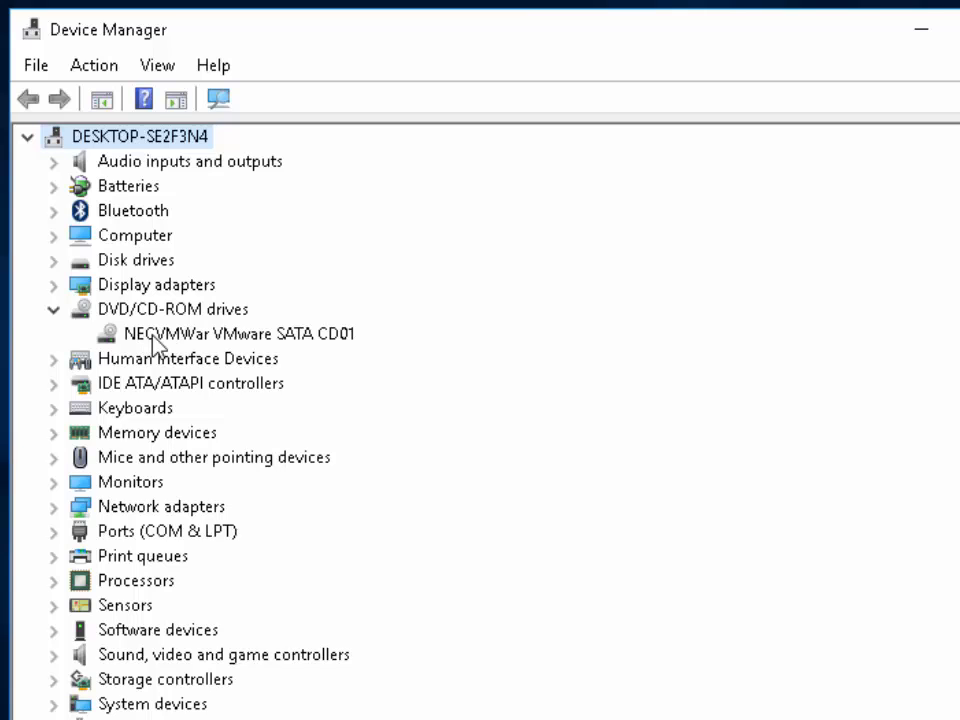
{"action": "double_click", "coordinate": [238, 333]}
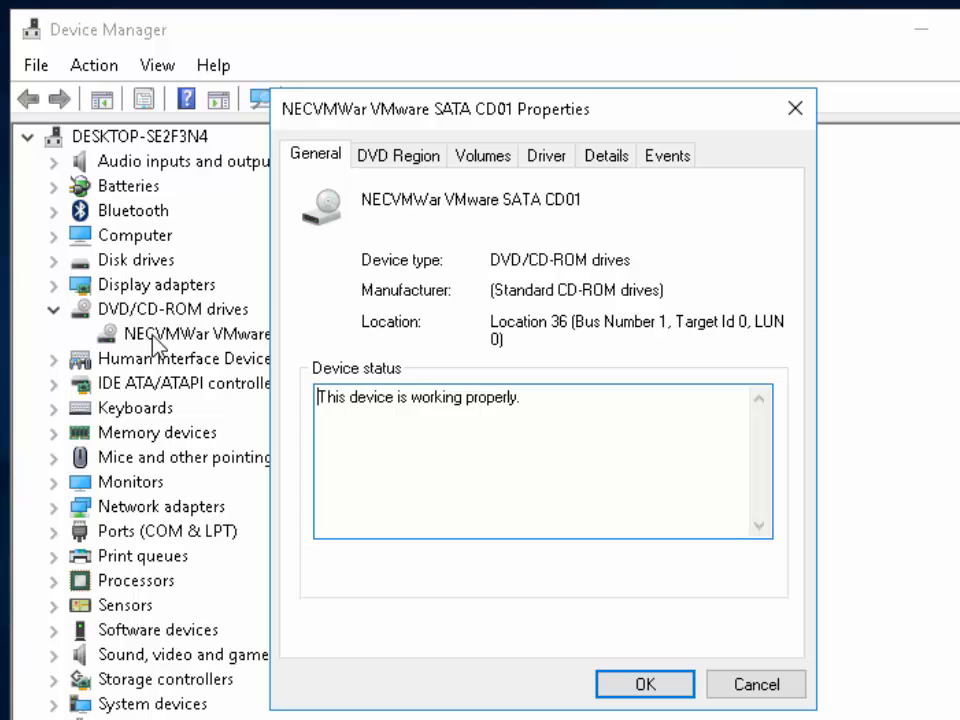
{"action": "mouse_move", "coordinate": [414, 172]}
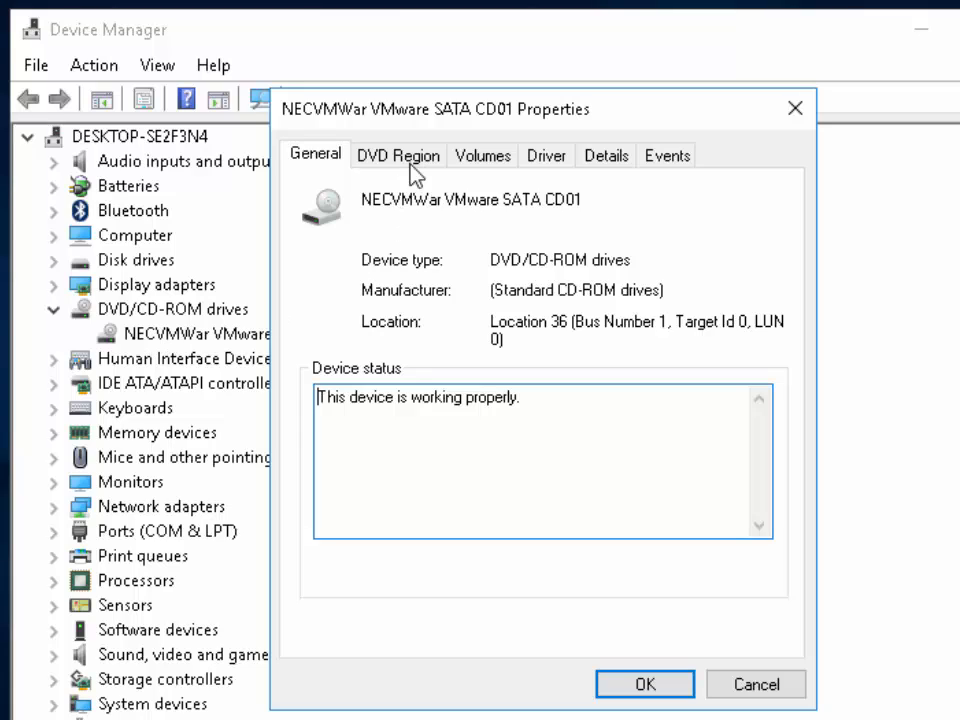
{"action": "mouse_move", "coordinate": [397, 172]}
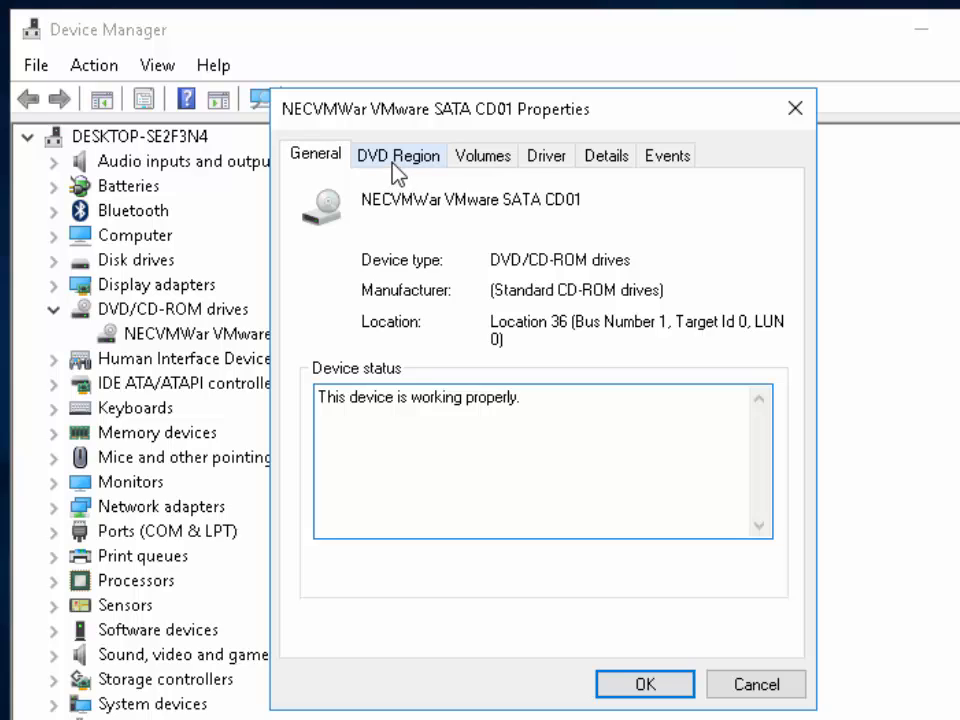
{"action": "left_click", "coordinate": [398, 155]}
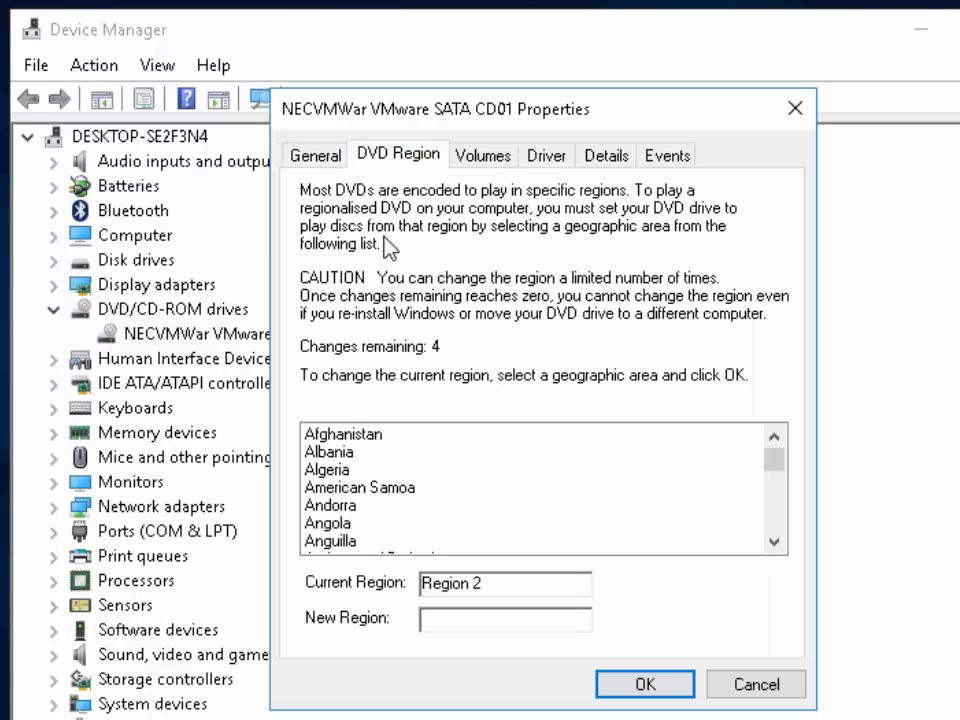
{"action": "mouse_move", "coordinate": [448, 362]}
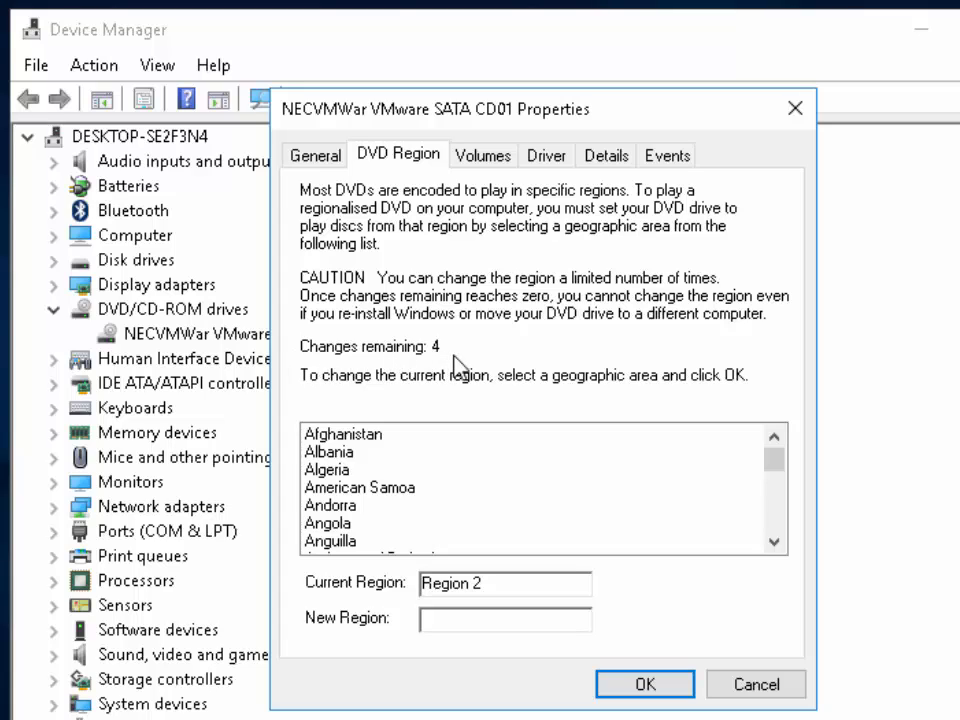
{"action": "mouse_move", "coordinate": [382, 355]}
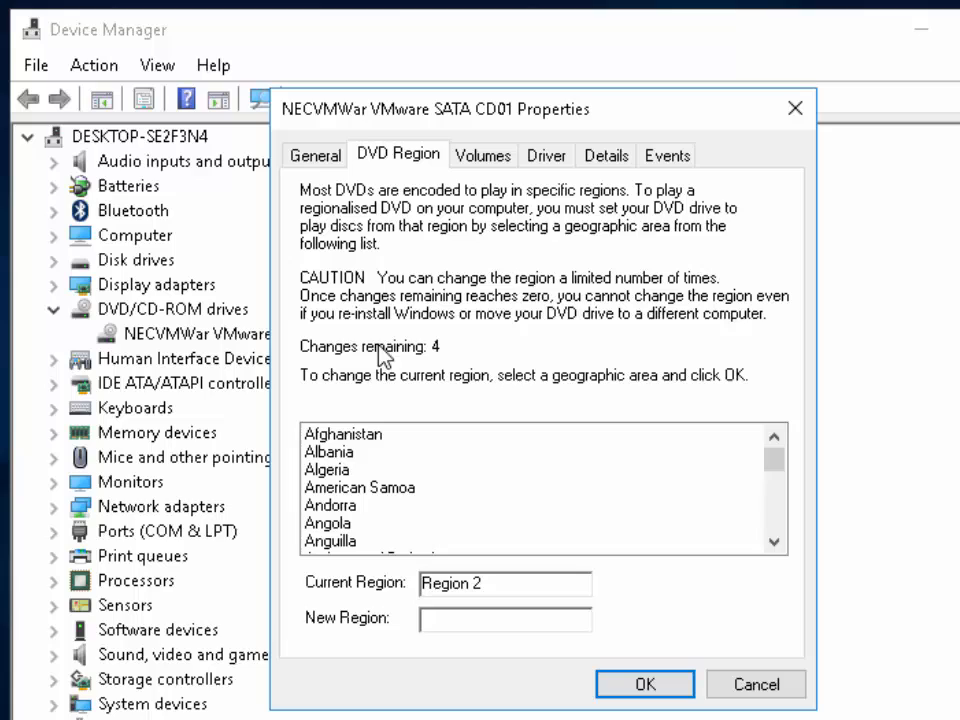
{"action": "mouse_move", "coordinate": [352, 370]}
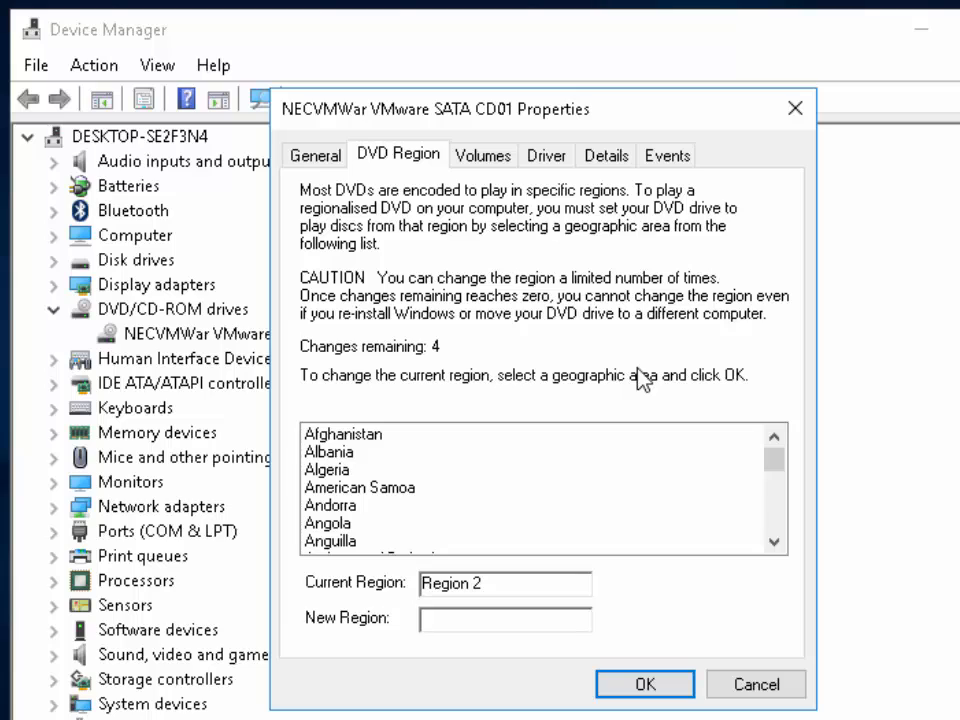
{"action": "mouse_move", "coordinate": [290, 291]}
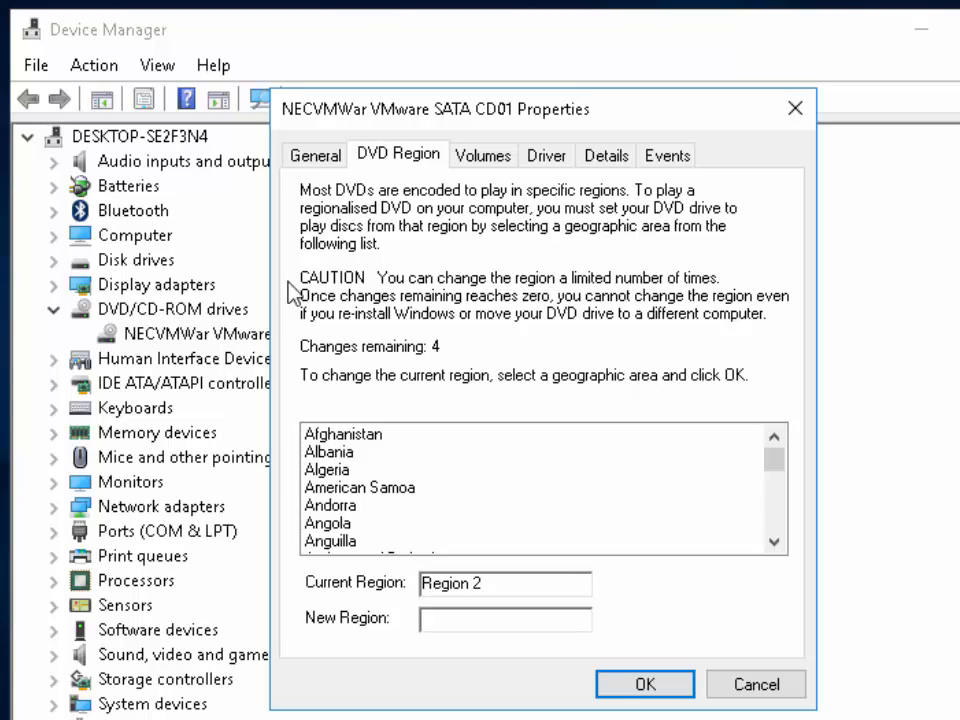
{"action": "mouse_move", "coordinate": [470, 298]}
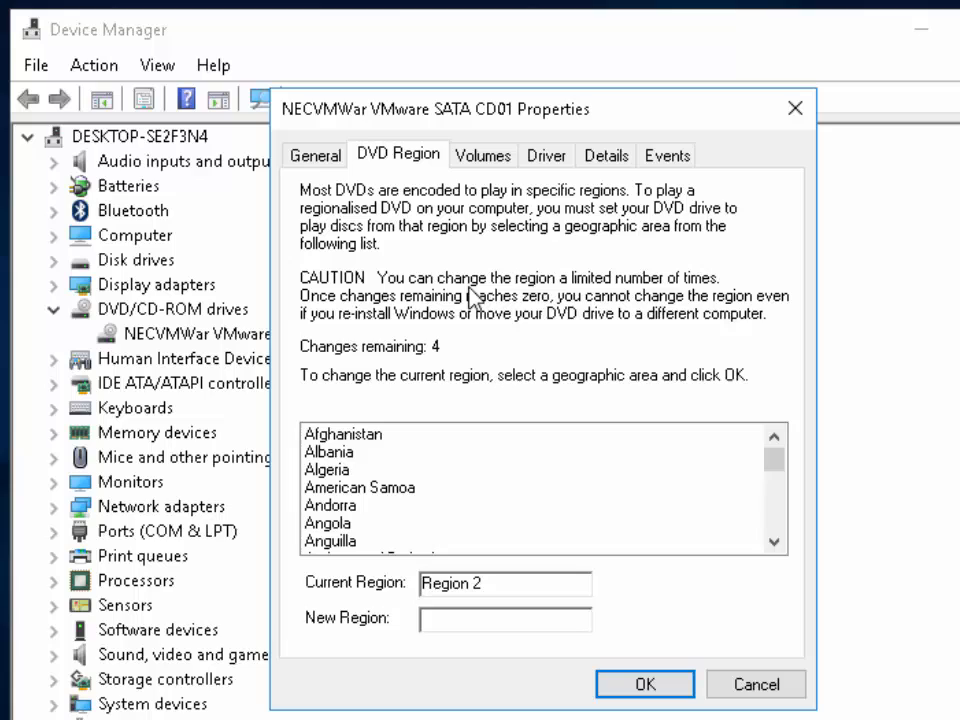
{"action": "mouse_move", "coordinate": [627, 305]}
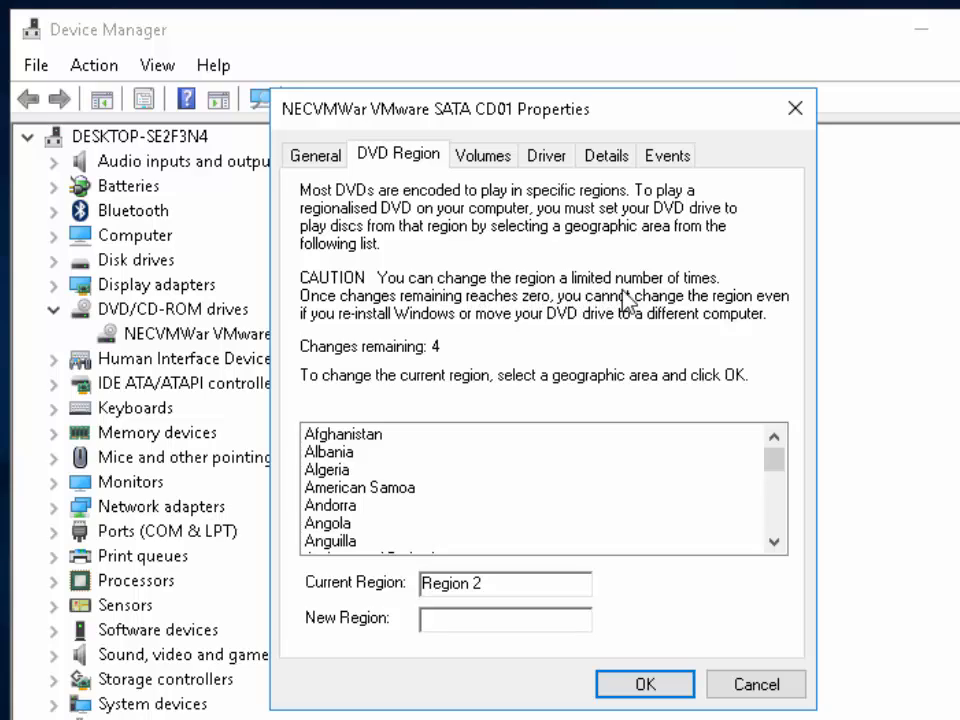
{"action": "mouse_move", "coordinate": [370, 313]}
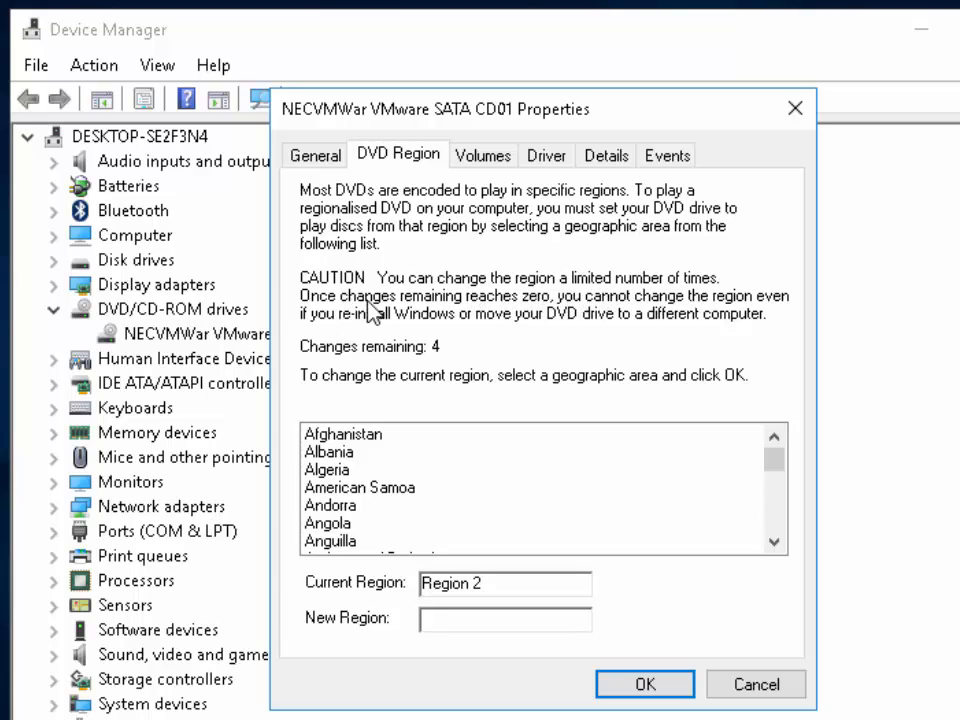
{"action": "mouse_move", "coordinate": [588, 327]}
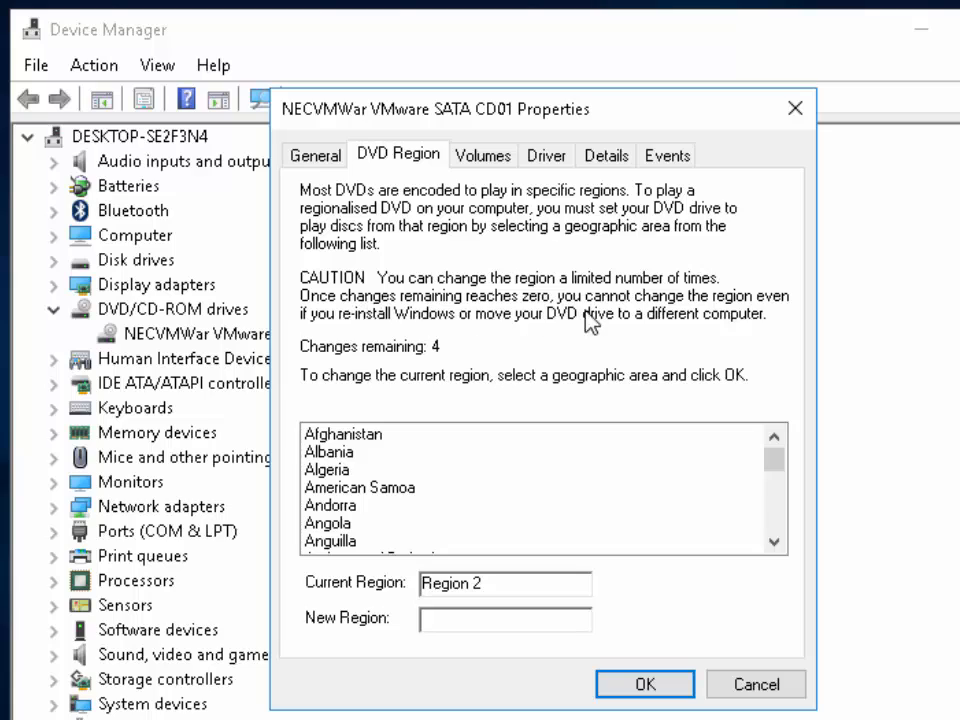
{"action": "mouse_move", "coordinate": [613, 329]}
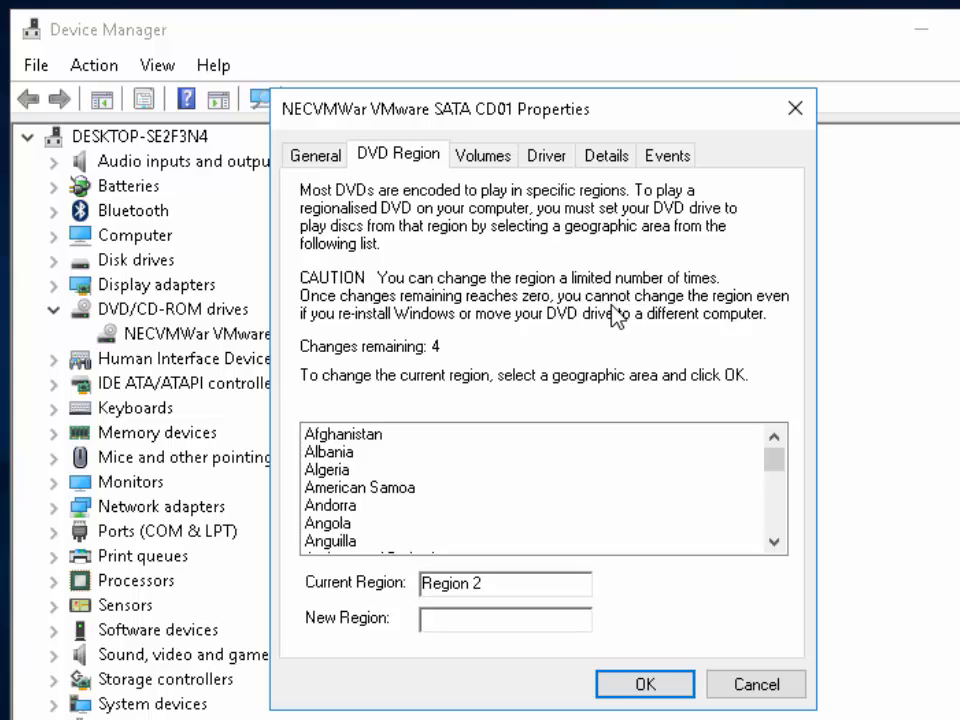
{"action": "mouse_move", "coordinate": [374, 335]}
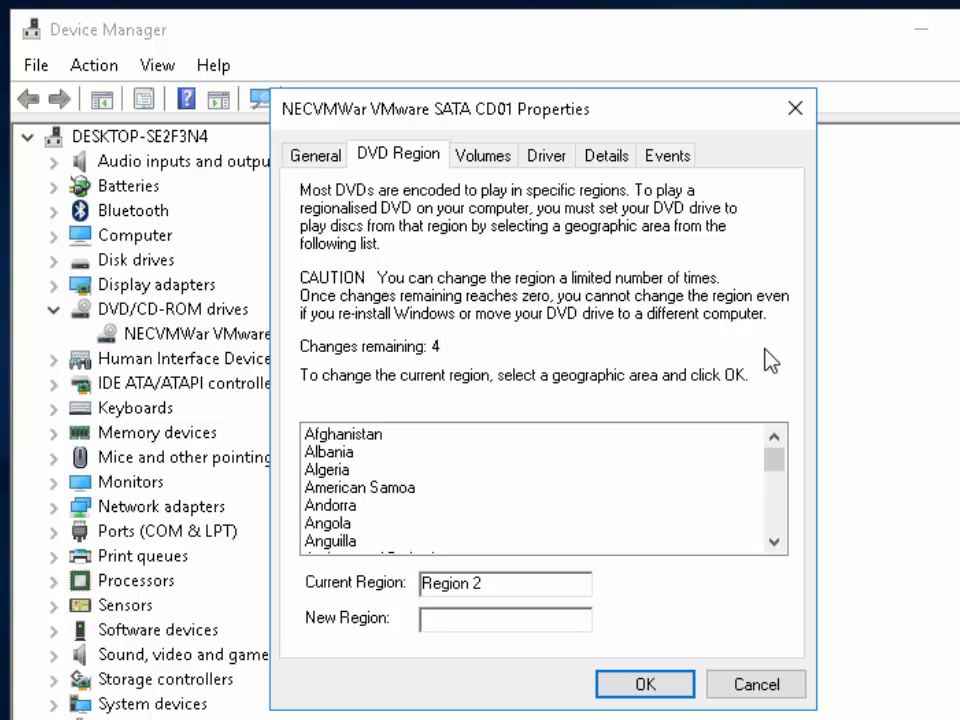
{"action": "mouse_move", "coordinate": [702, 389]}
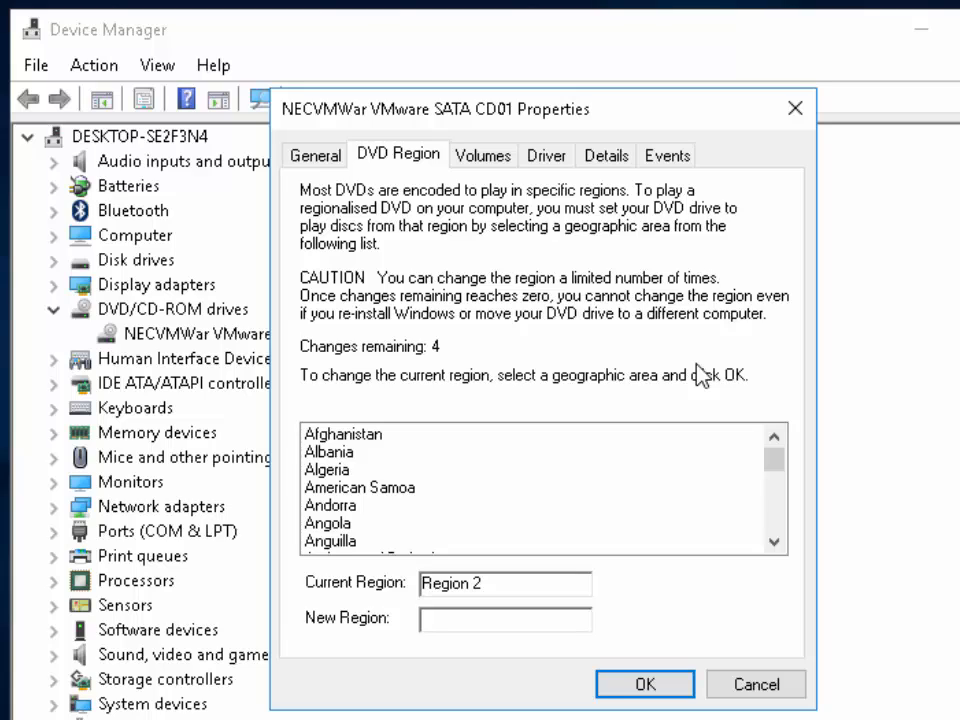
{"action": "mouse_move", "coordinate": [317, 408]}
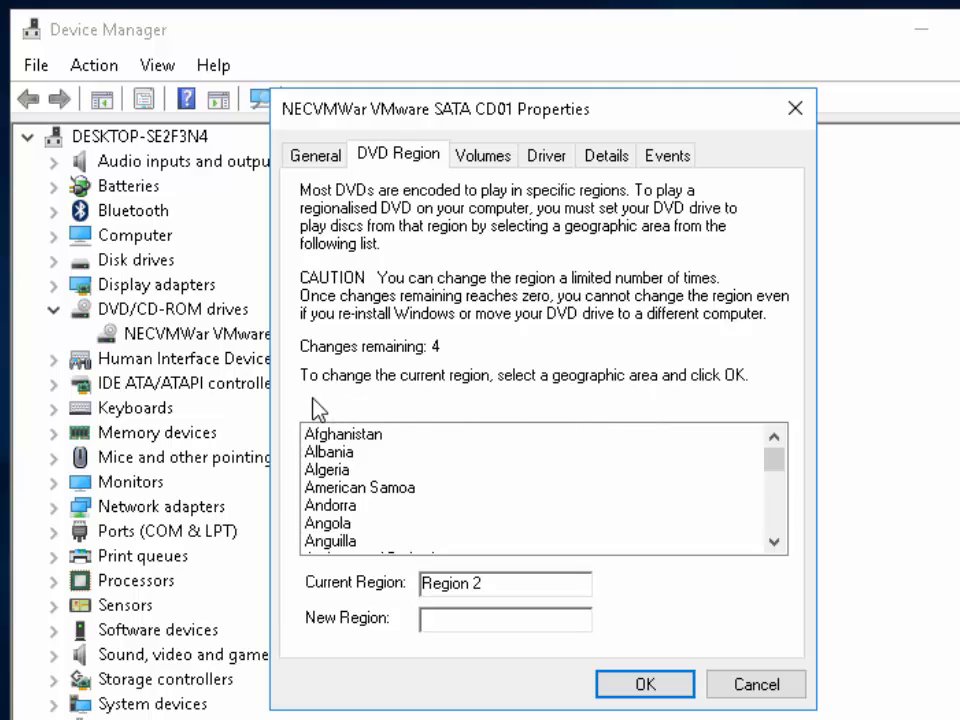
{"action": "mouse_move", "coordinate": [457, 397]}
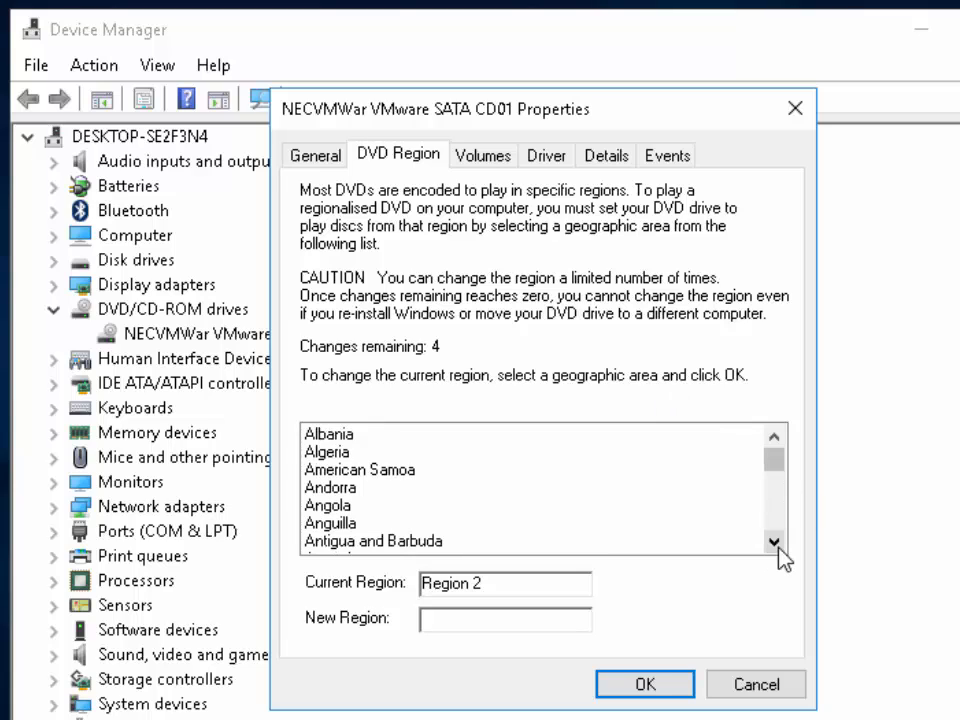
Select United Kingdom (Region 2) in the DVD Region country list and confirm
{"action": "scroll", "scroll_direction": "down", "scroll_amount": 3}
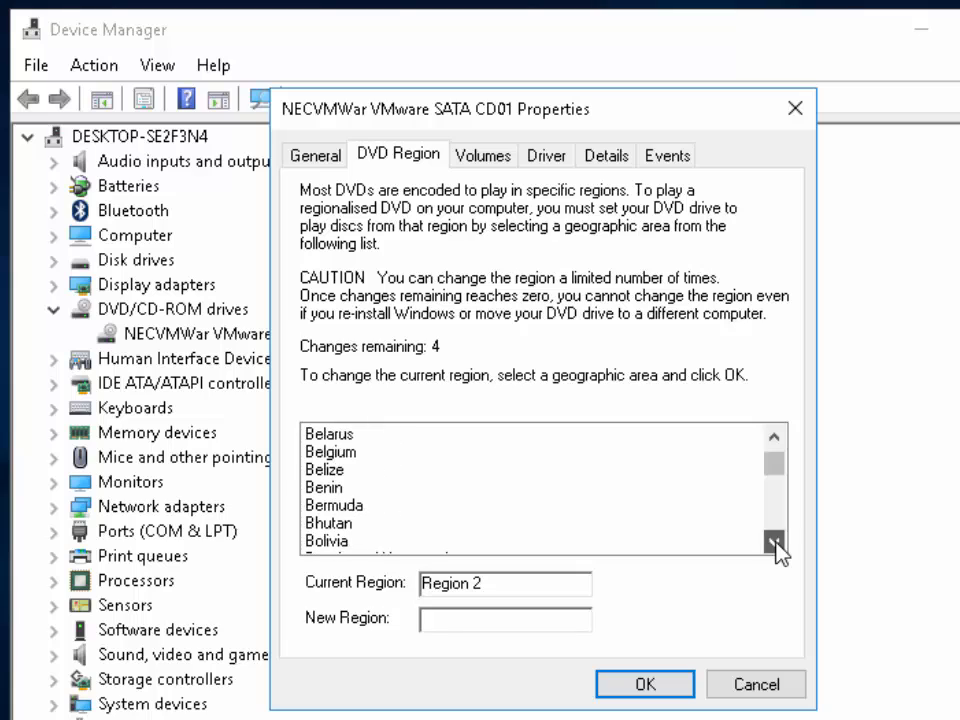
{"action": "left_click", "coordinate": [774, 545]}
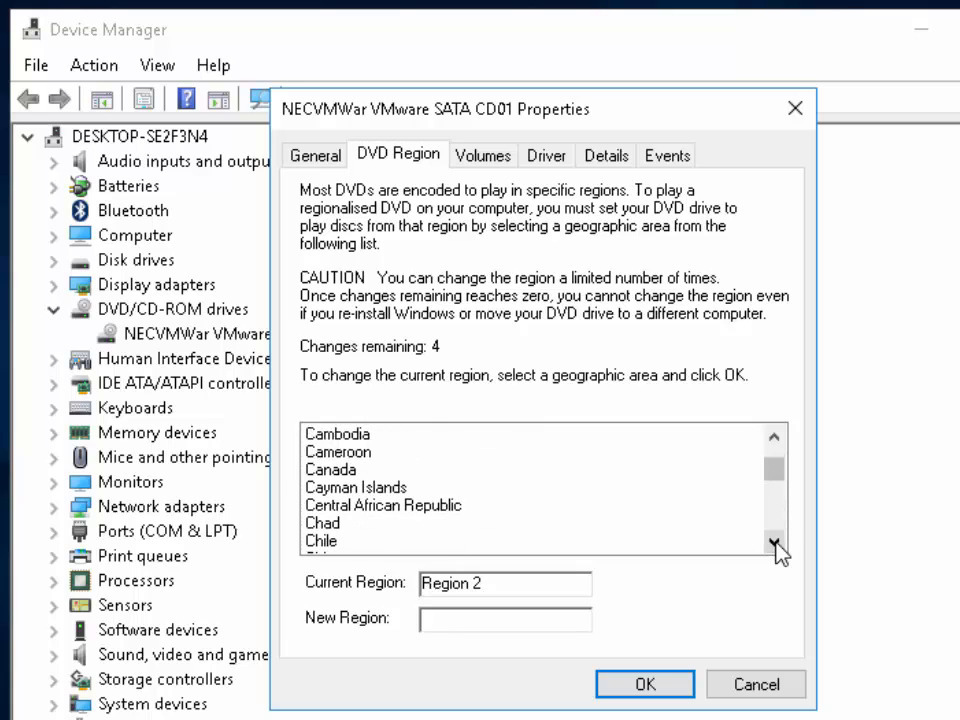
{"action": "left_click", "coordinate": [772, 547]}
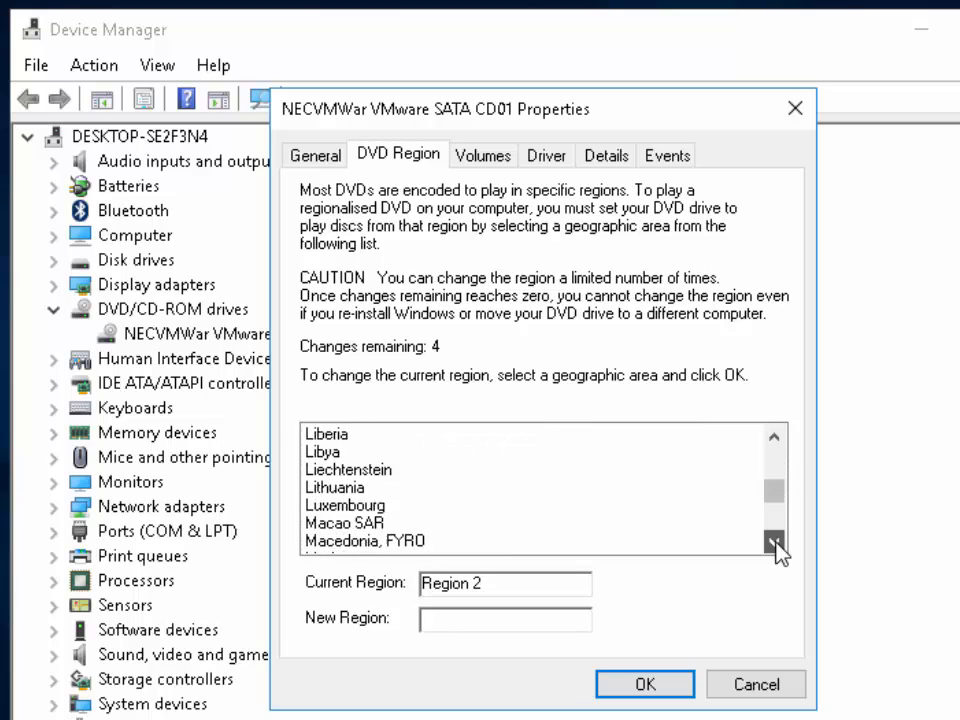
{"action": "left_click", "coordinate": [774, 546]}
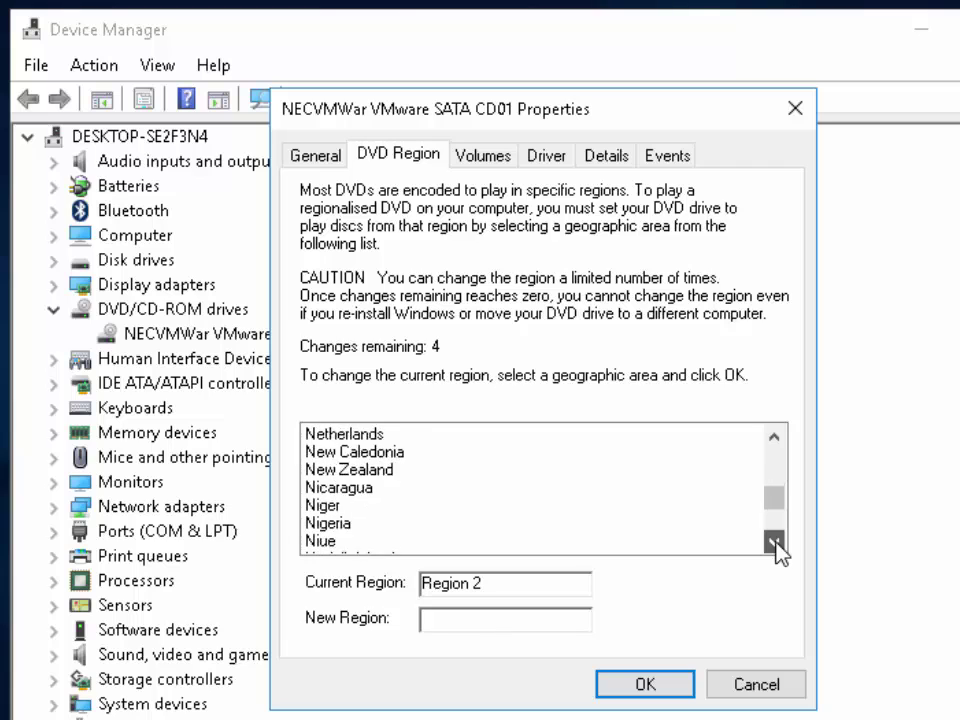
{"action": "left_click", "coordinate": [773, 543]}
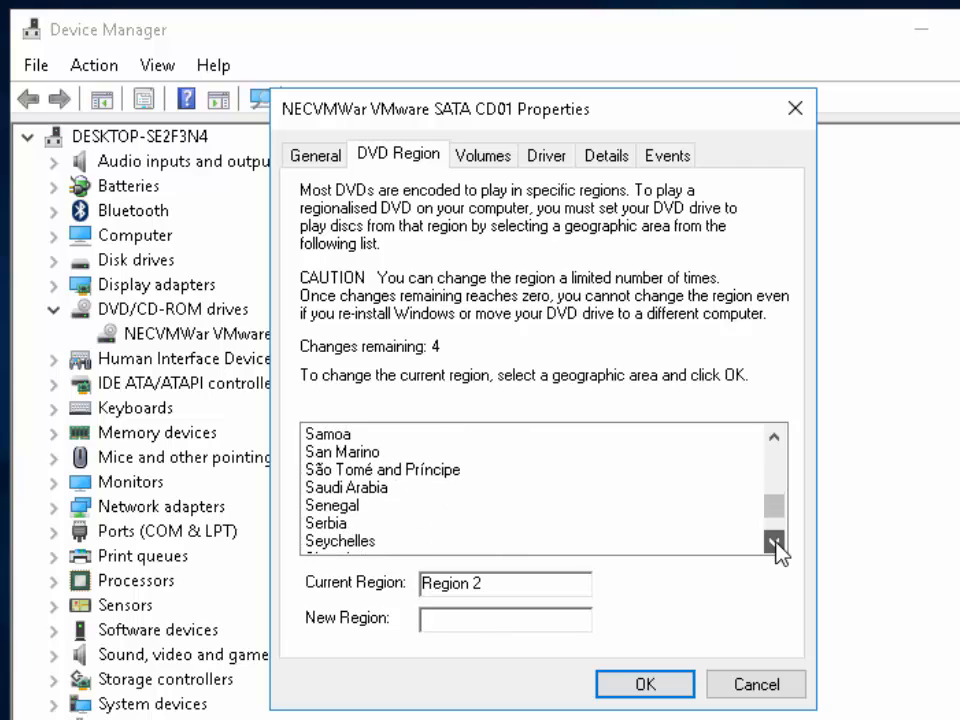
{"action": "left_click", "coordinate": [771, 543]}
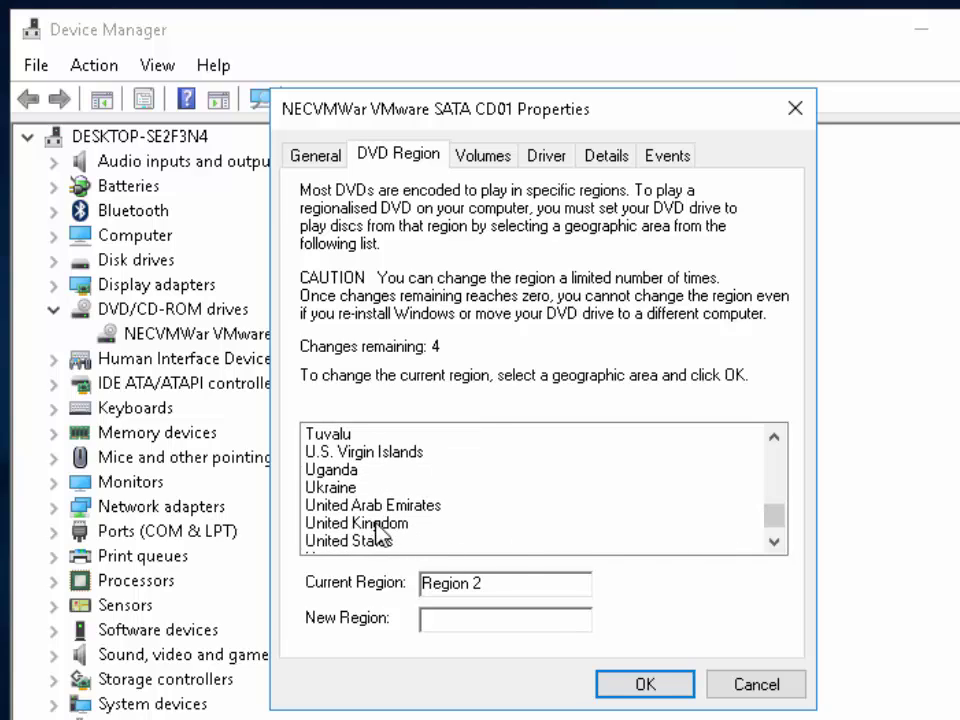
{"action": "left_click", "coordinate": [357, 523]}
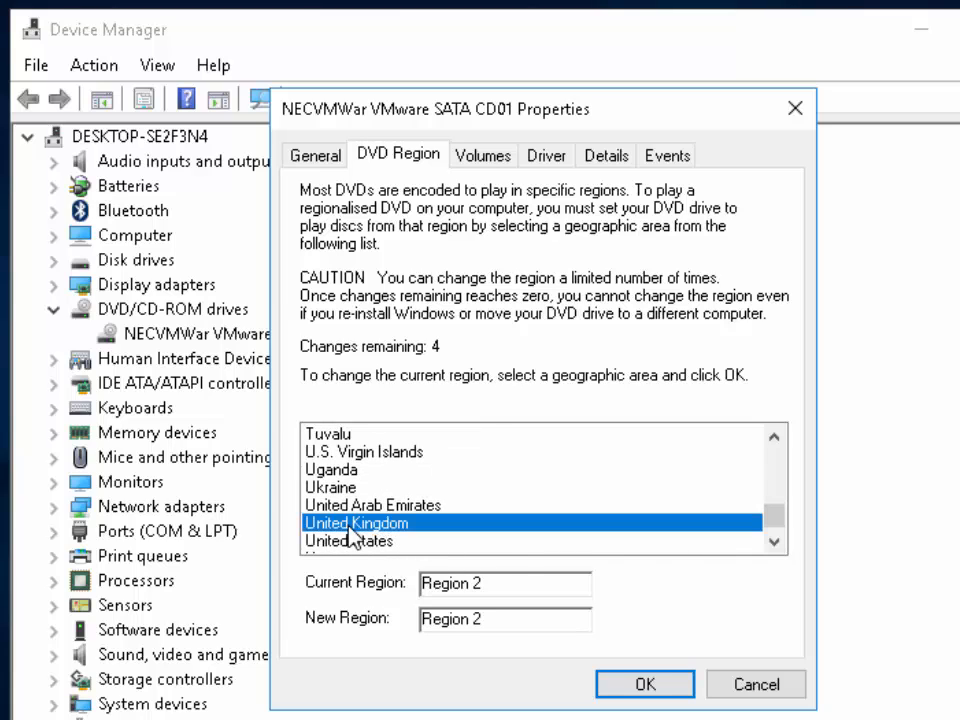
{"action": "mouse_move", "coordinate": [612, 688]}
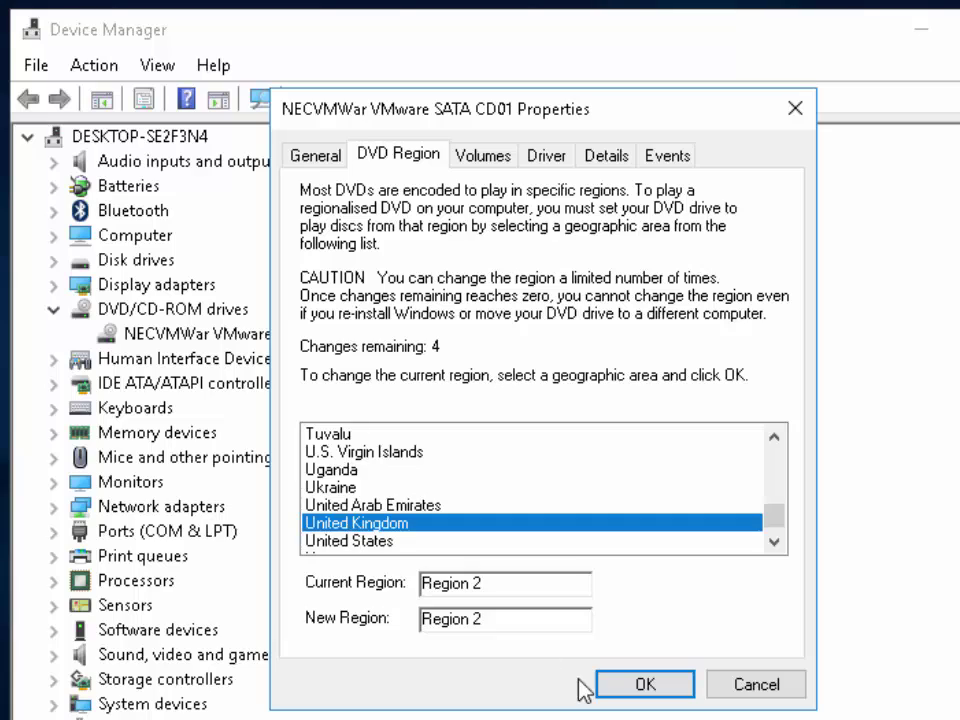
{"action": "mouse_move", "coordinate": [644, 687]}
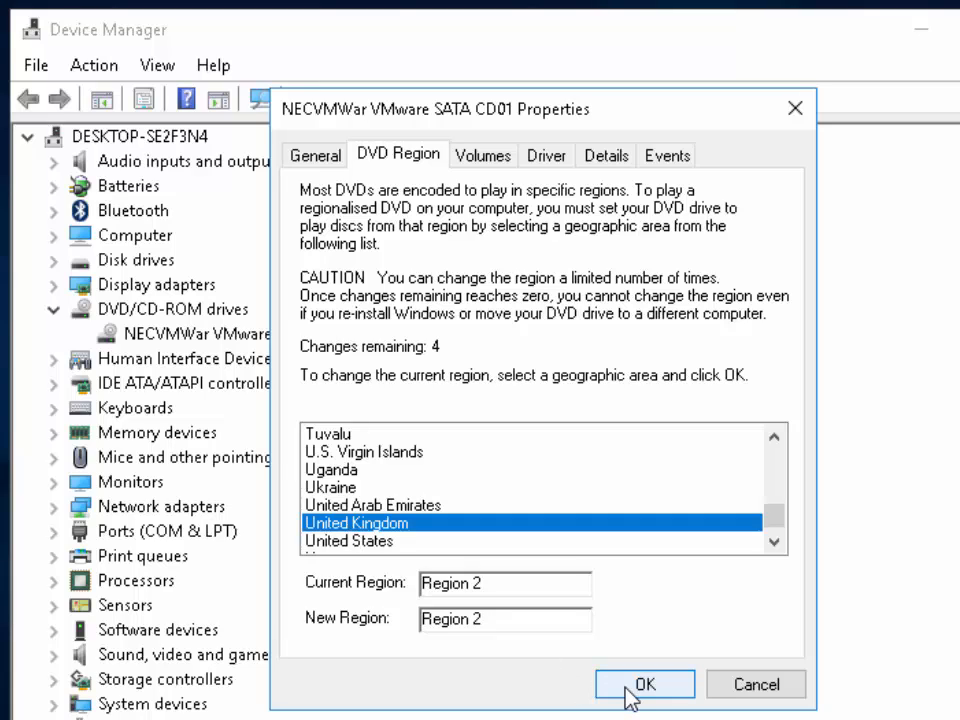
{"action": "left_click", "coordinate": [641, 683]}
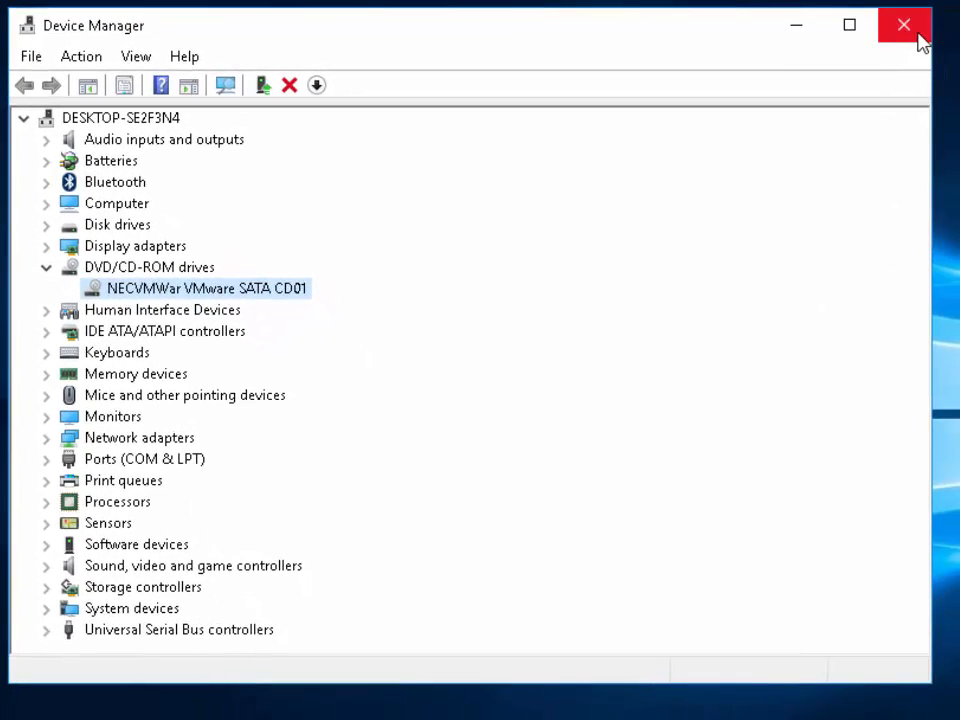
{"action": "mouse_move", "coordinate": [902, 27]}
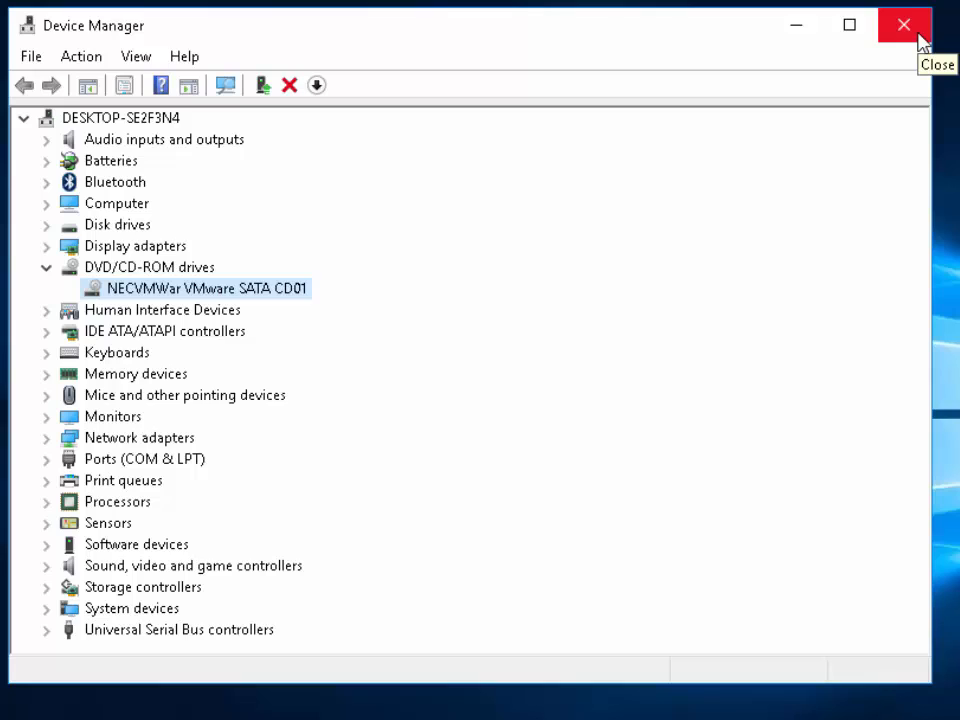
Close the Device Manager window to return to the desktop
{"action": "left_click", "coordinate": [900, 24]}
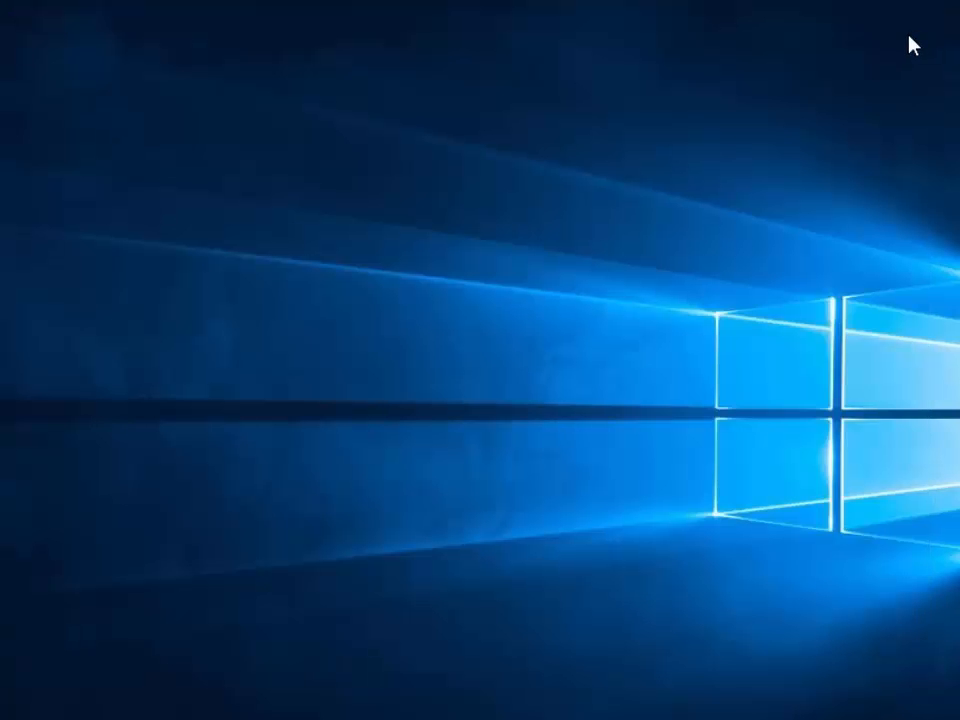